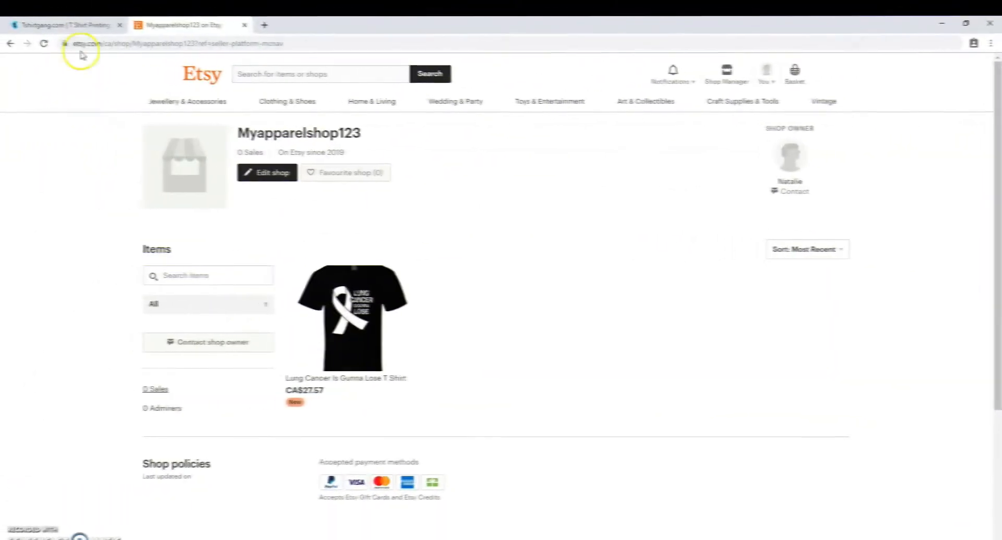
- Switch from the Etsy shop Myapparelshop123 back to Tshirtgang's Create A Product page
{"action": "left_click", "coordinate": [64, 25]}
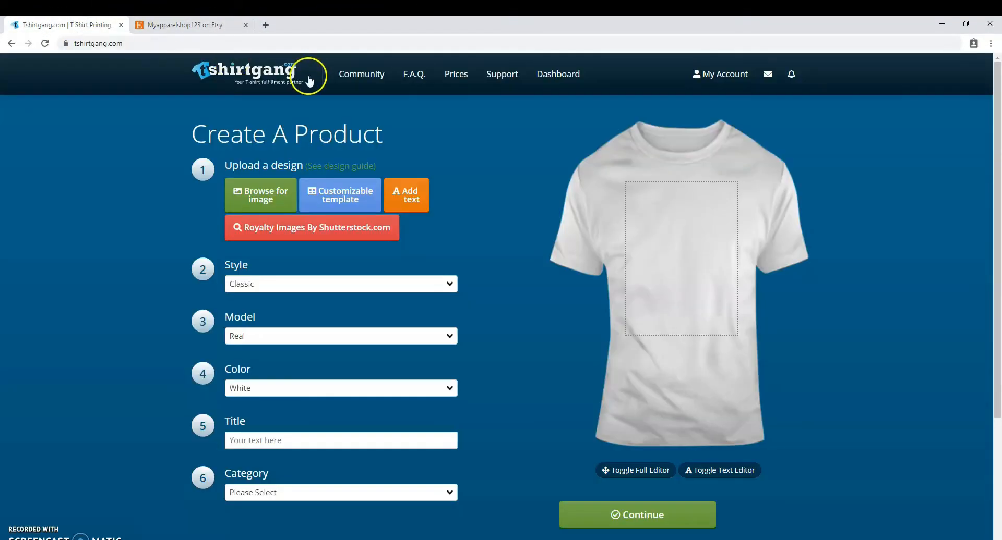
- Log in to Etsy from Integrations > Etsy and allow Tshirtgang access to the account
{"action": "left_click", "coordinate": [558, 74]}
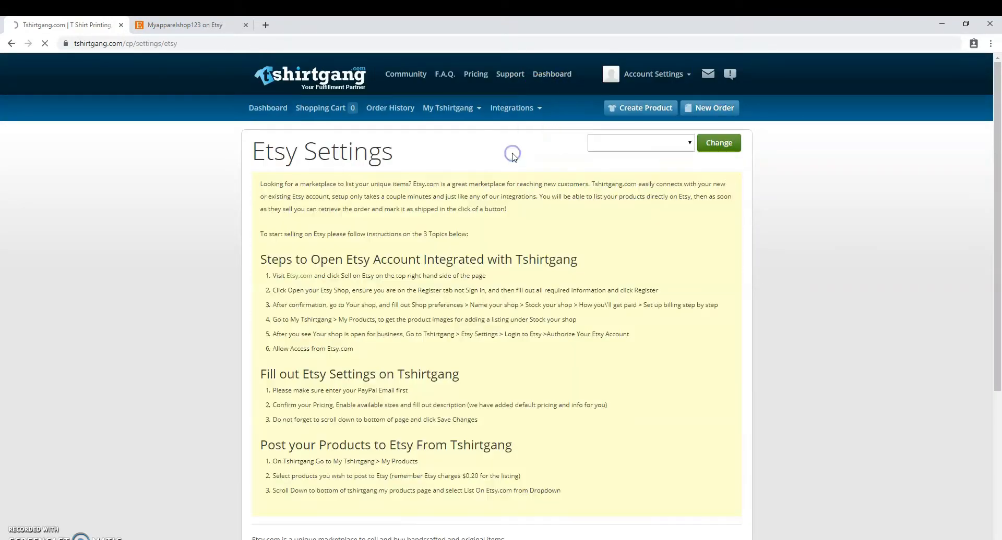
{"action": "scroll", "scroll_direction": "down", "scroll_amount": 3}
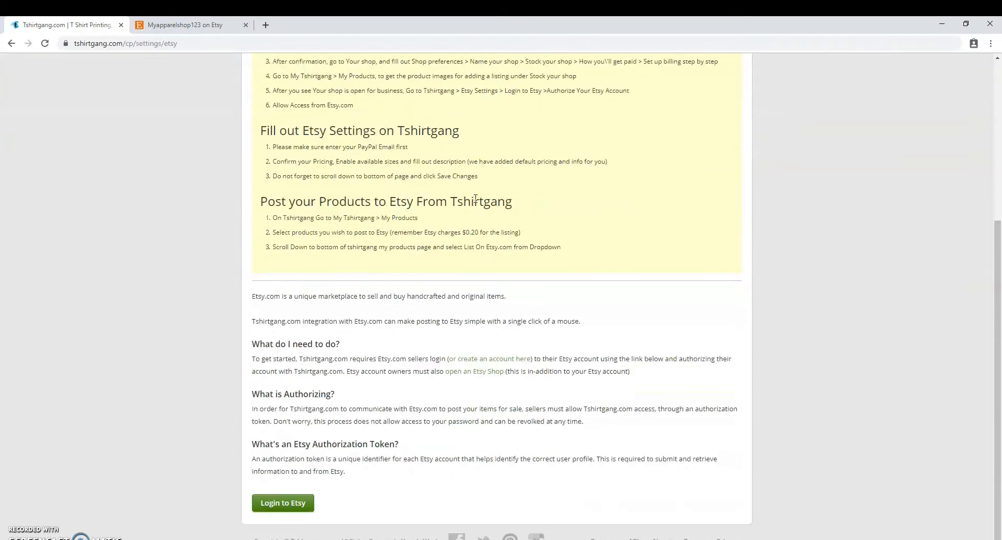
{"action": "left_click", "coordinate": [283, 503]}
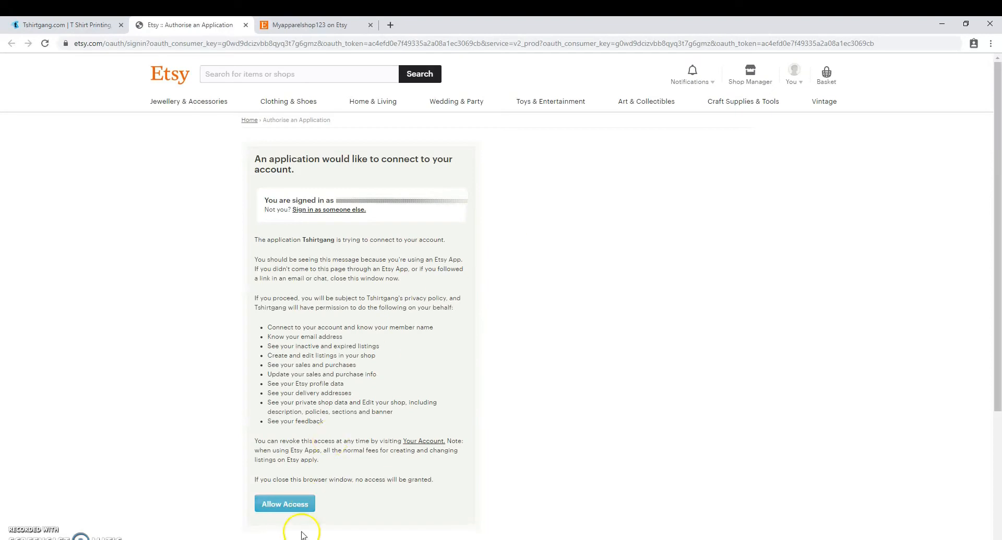
{"action": "left_click", "coordinate": [284, 504]}
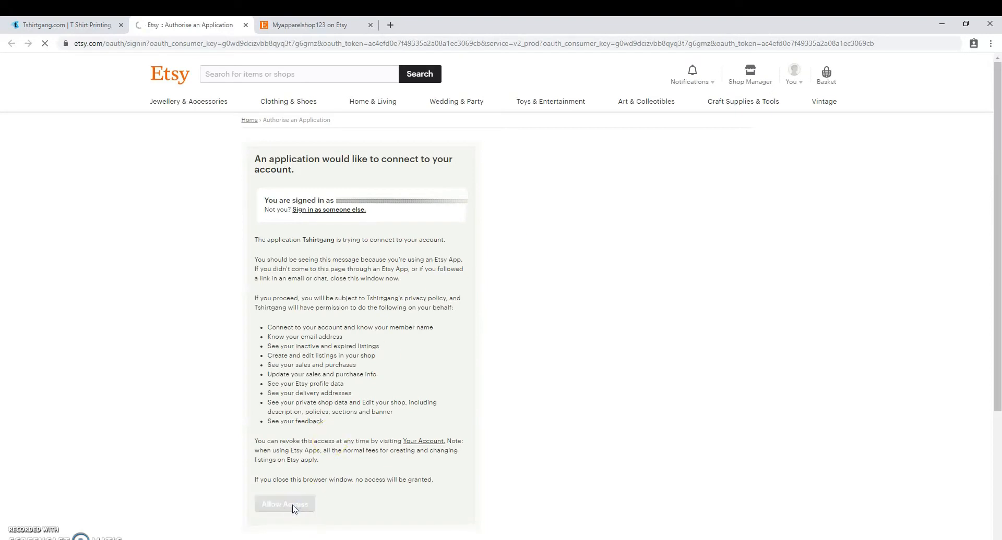
{"action": "left_click", "coordinate": [285, 504]}
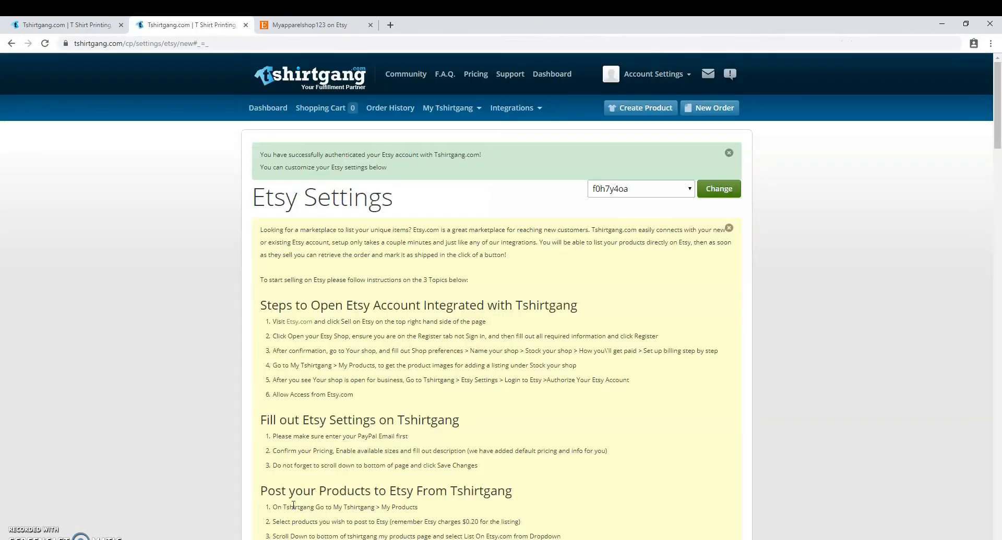
{"action": "left_click", "coordinate": [729, 228]}
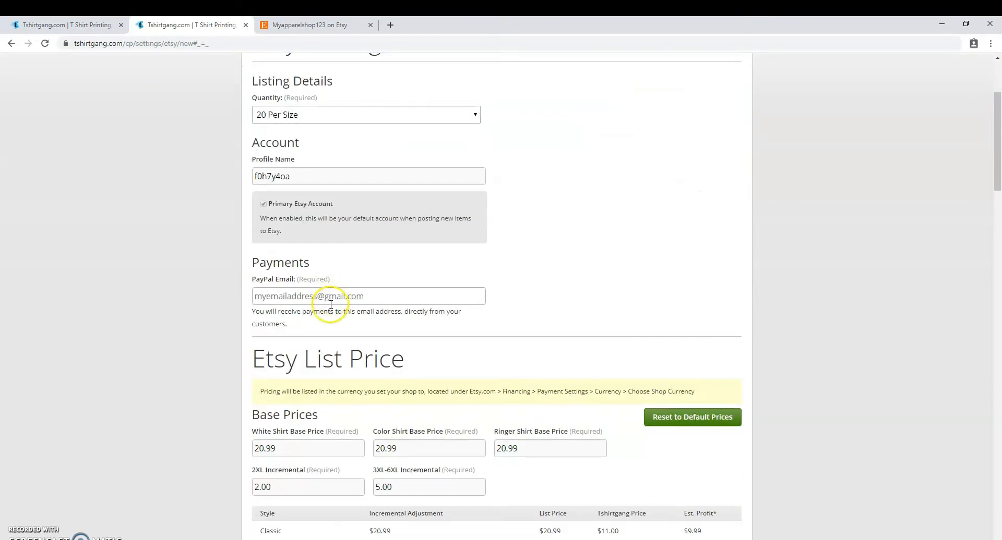
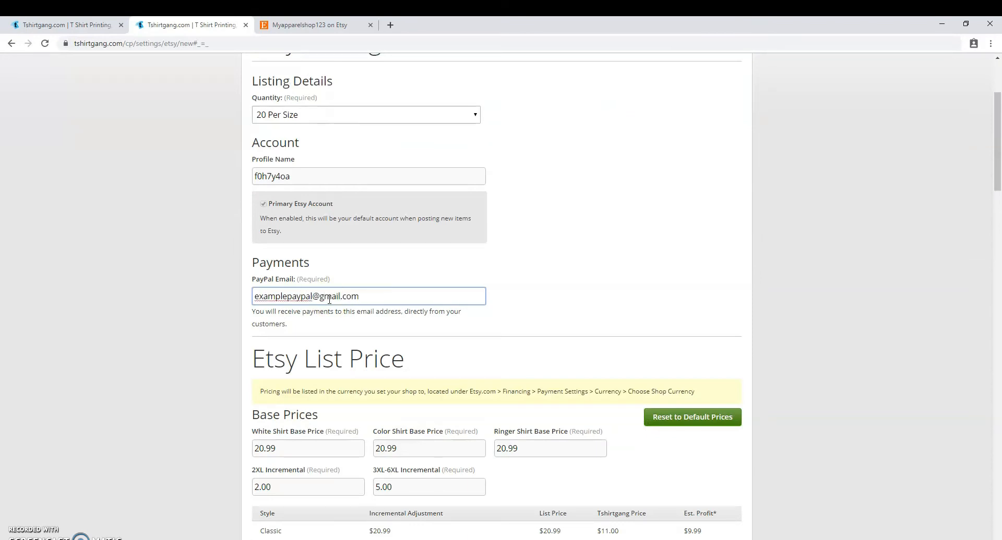
{"action": "scroll", "scroll_direction": "down", "scroll_amount": 3}
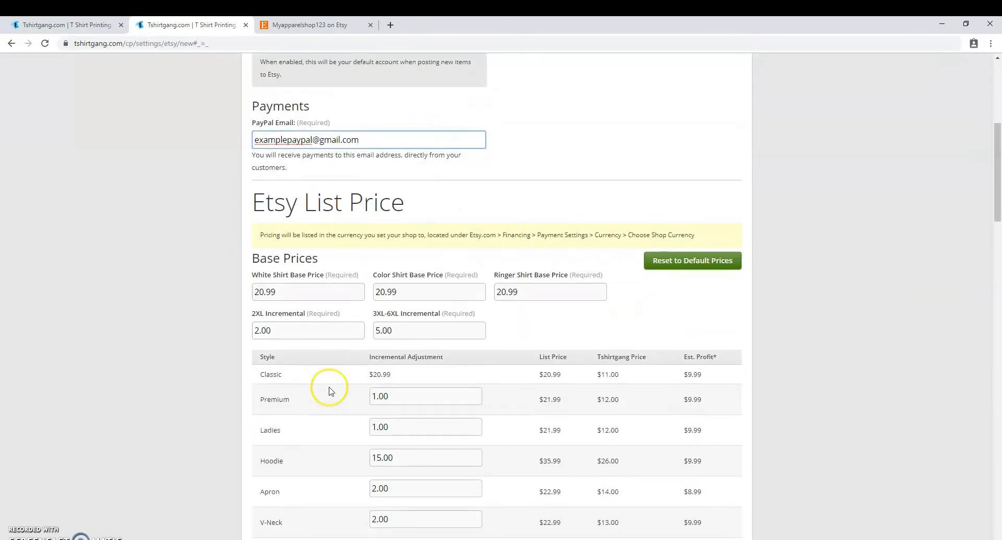
{"action": "scroll", "scroll_direction": "down", "scroll_amount": 3}
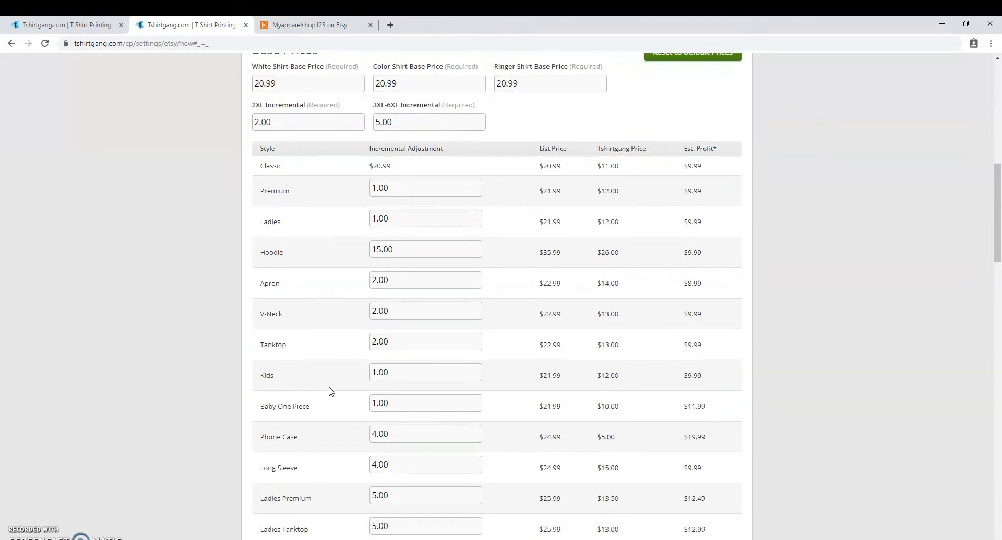
{"action": "scroll", "scroll_direction": "down", "scroll_amount": 3}
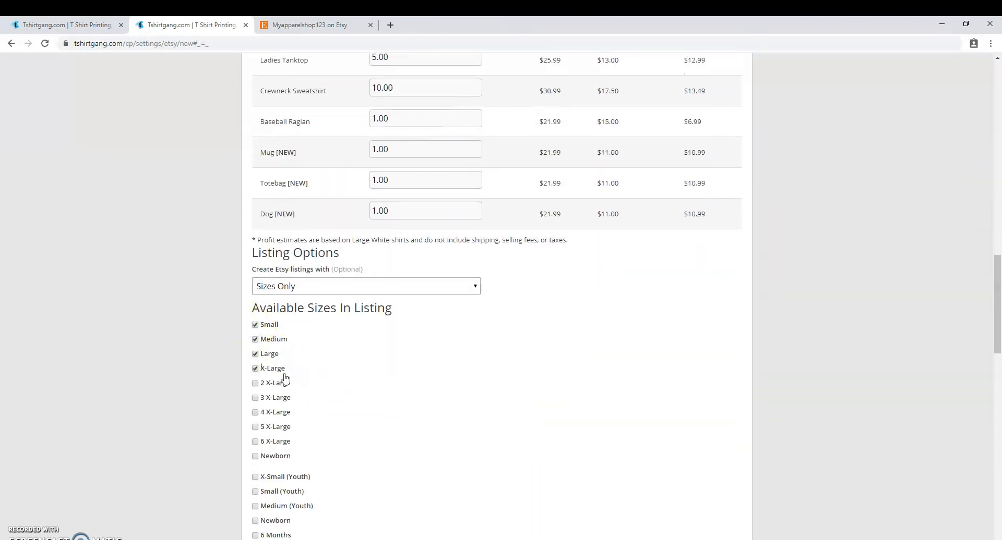
{"action": "scroll", "scroll_direction": "down", "scroll_amount": 3}
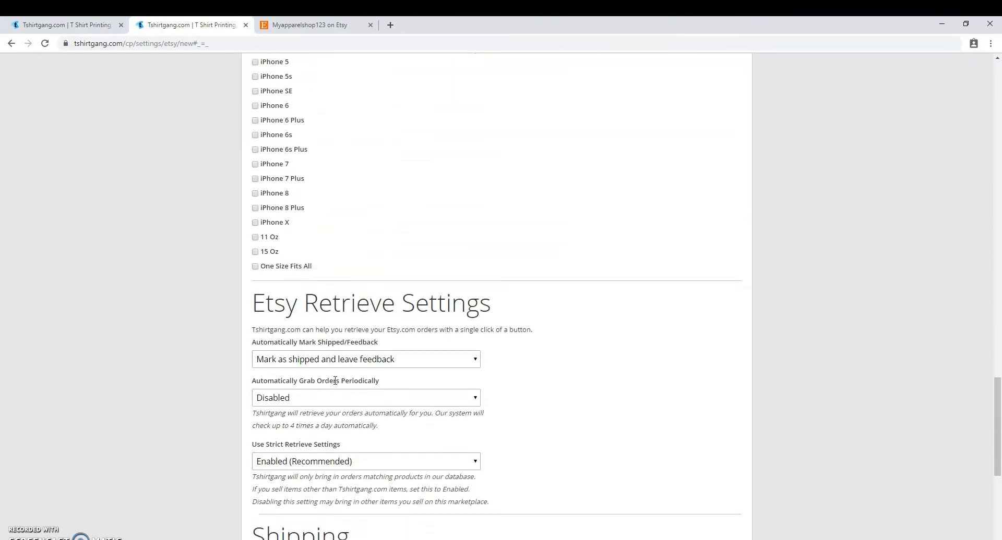
- Enable Automatically Grab Orders Periodically and save the Etsy settings
{"action": "left_click", "coordinate": [365, 397]}
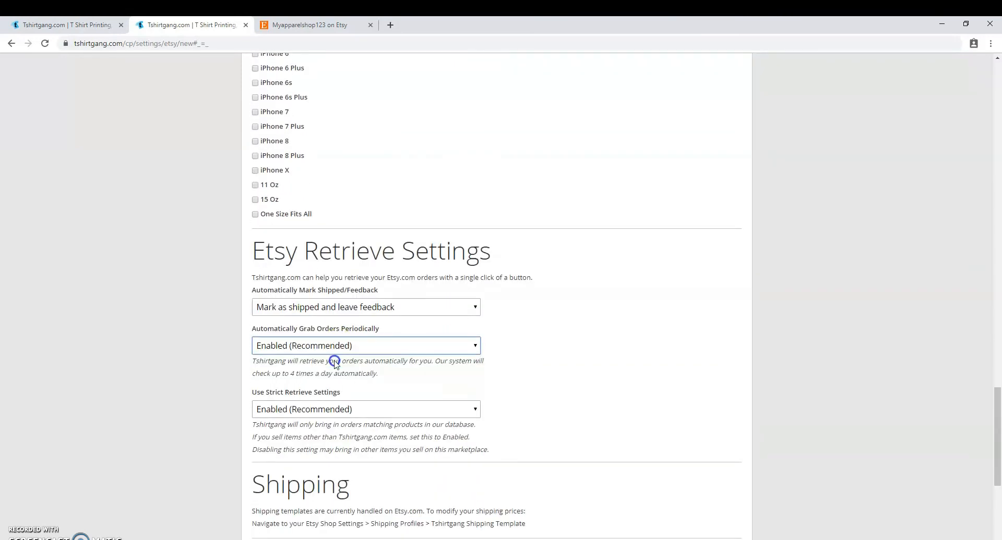
{"action": "scroll", "scroll_direction": "down", "scroll_amount": 3}
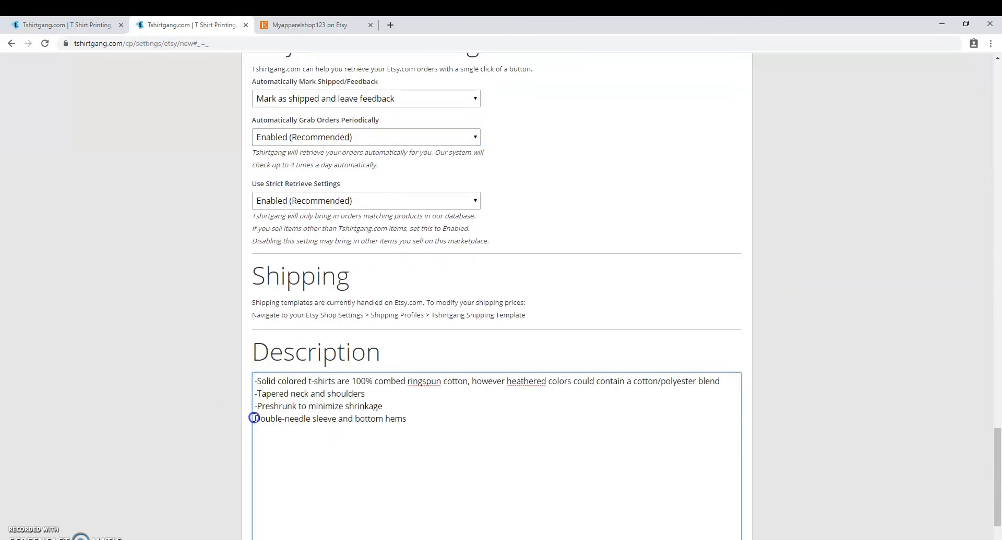
{"action": "scroll", "scroll_direction": "up", "scroll_amount": 3}
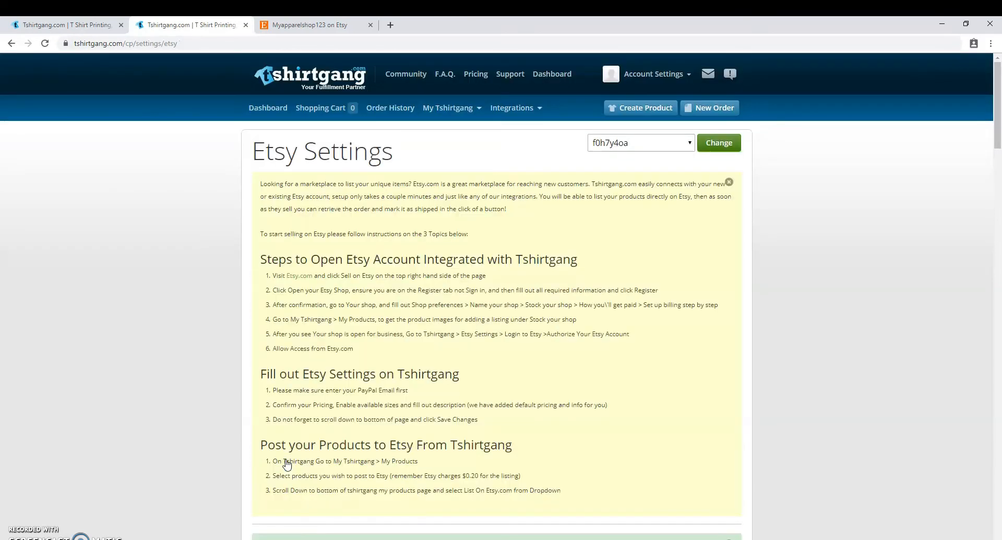
- List the black lung cancer awareness T-shirt on Etsy.com from My Products
{"action": "left_click", "coordinate": [447, 108]}
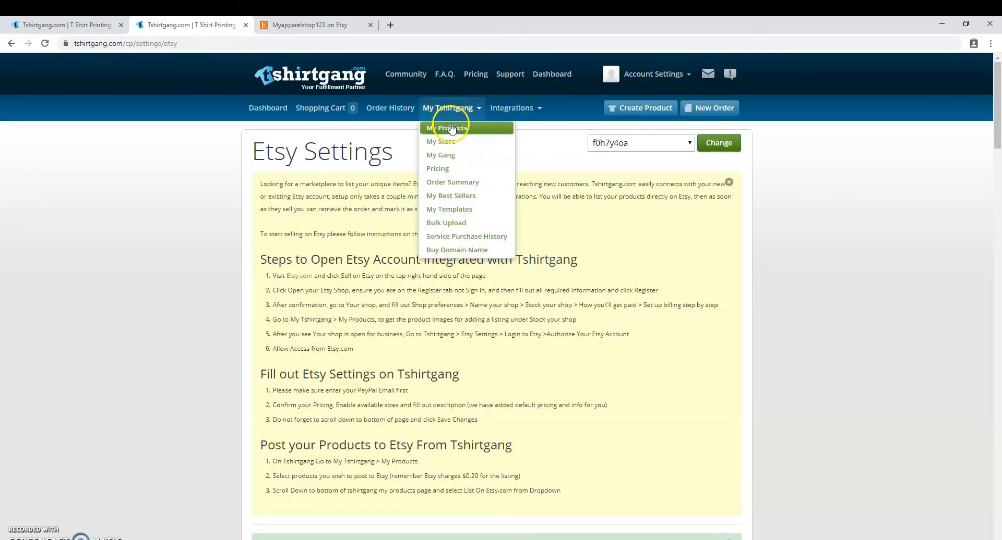
{"action": "left_click", "coordinate": [448, 127]}
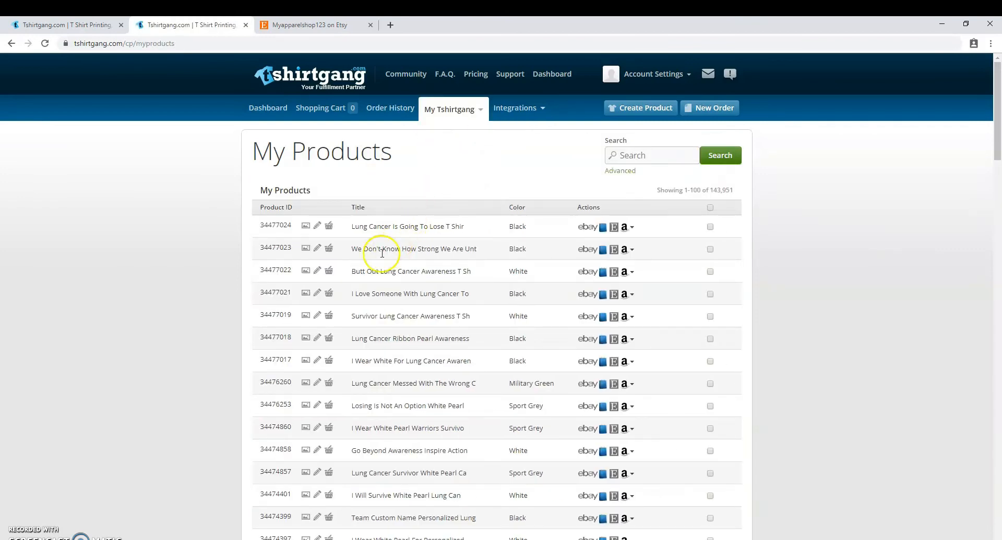
{"action": "left_click", "coordinate": [632, 249]}
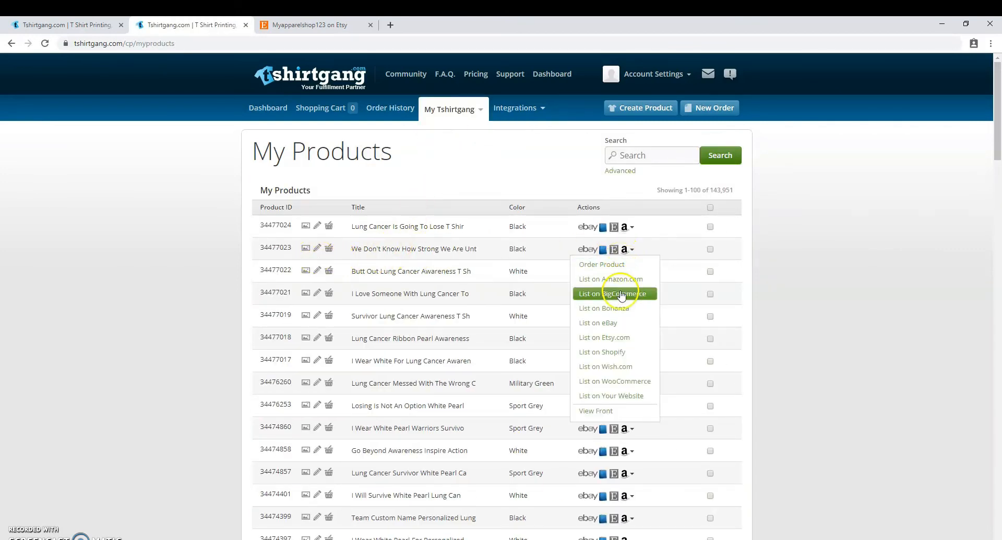
{"action": "left_click", "coordinate": [603, 337]}
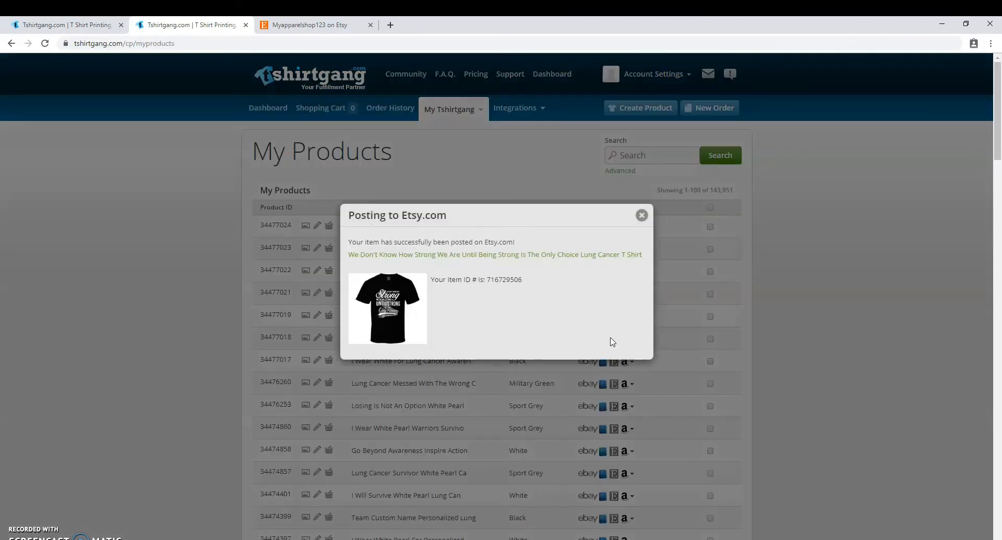
{"action": "mouse_move", "coordinate": [496, 258]}
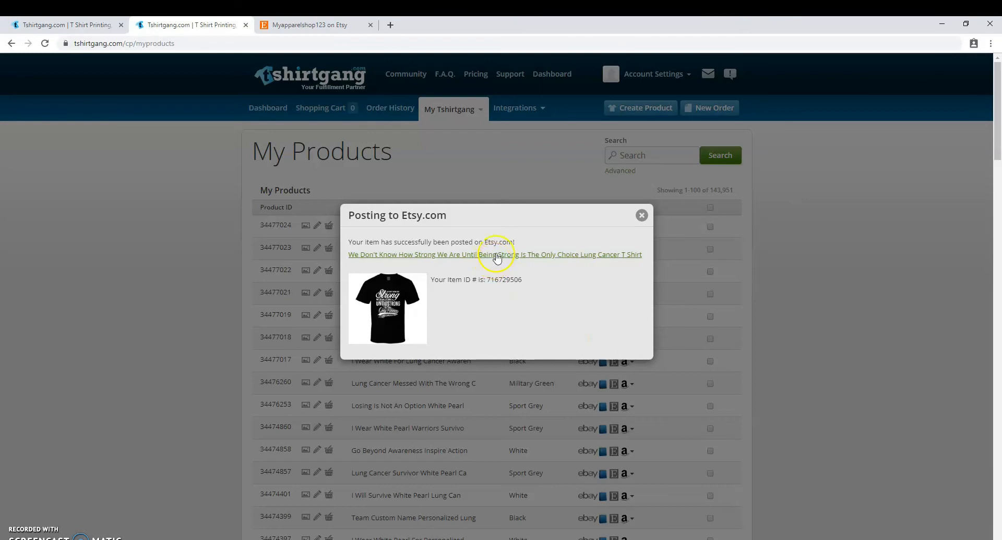
- View the live Etsy listing and its Small–X-Large size options
{"action": "left_click", "coordinate": [495, 255]}
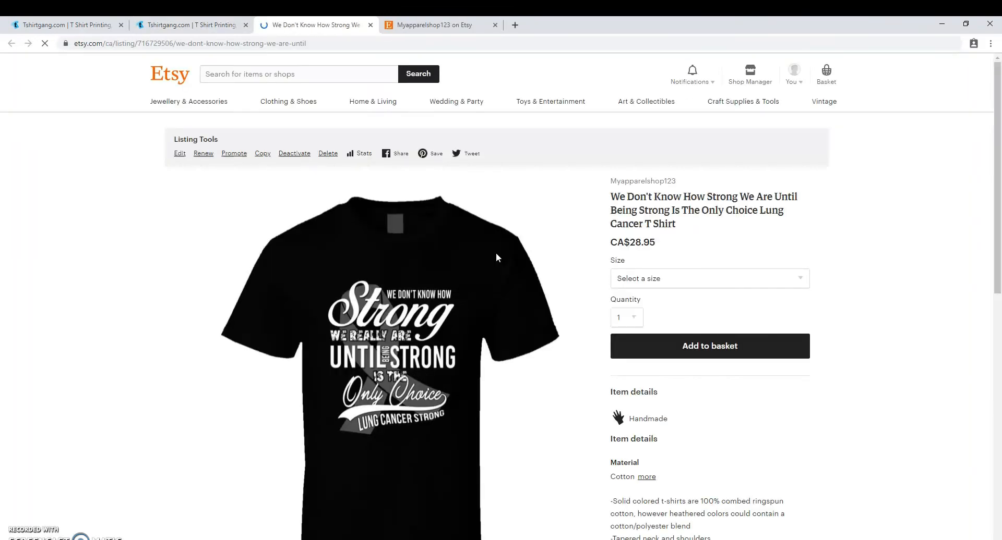
{"action": "left_click", "coordinate": [708, 277]}
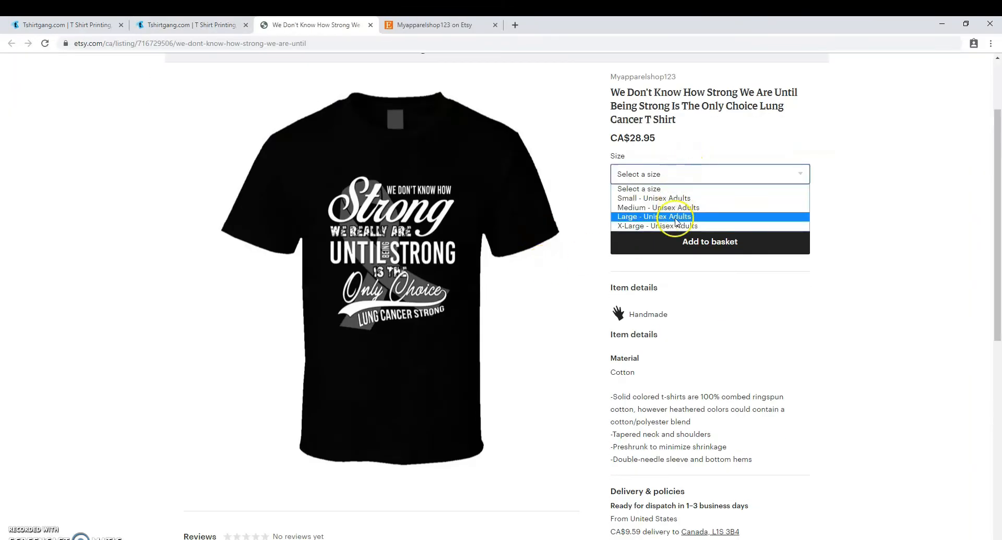